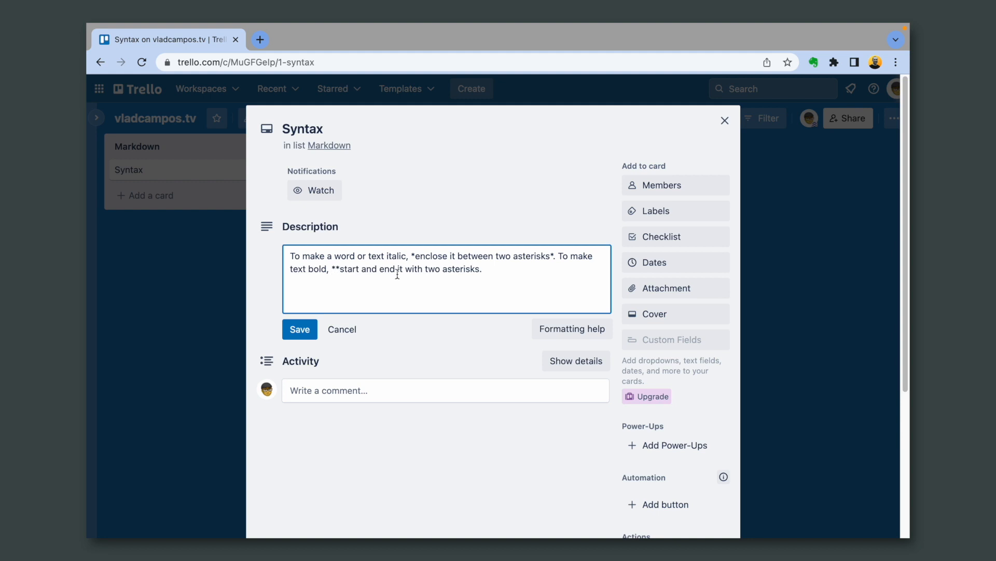
# Save the Syntax card's italic and bold Markdown description, then reopen it for editing
pyautogui.click(299, 329)
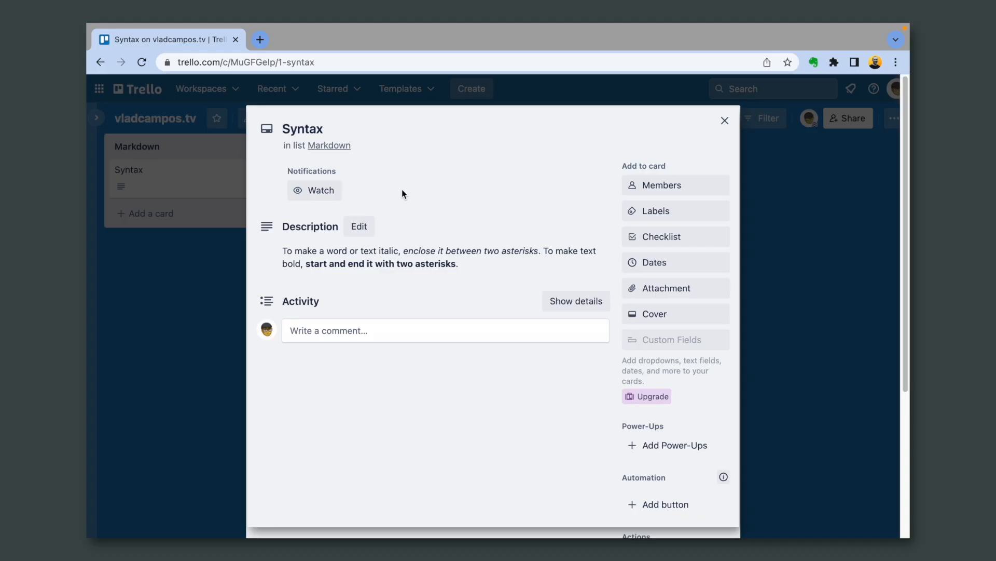
pyautogui.click(359, 227)
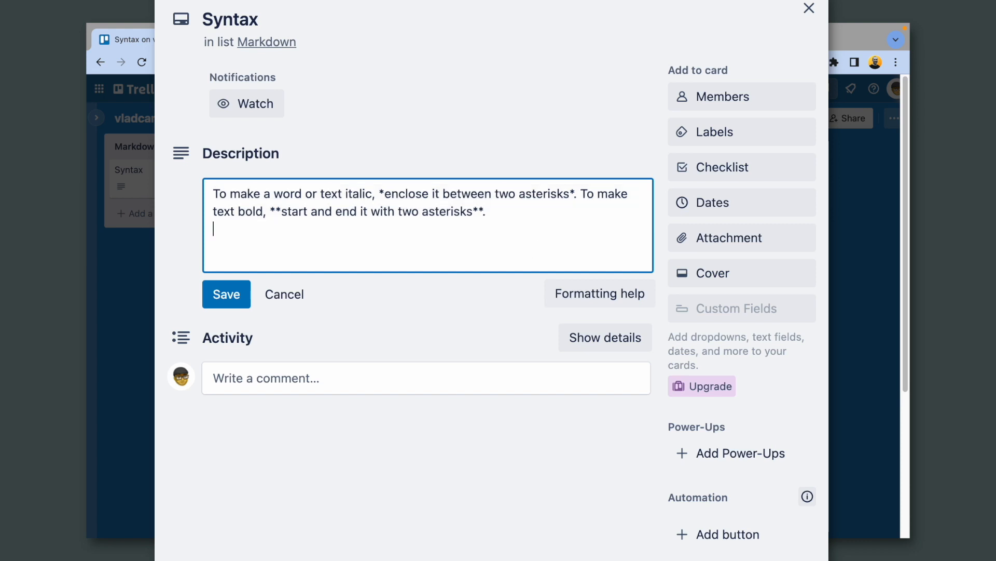
# Add a ###Layers heading with '* Edit' and '* View' bullets to the description and save
pyautogui.write('###')
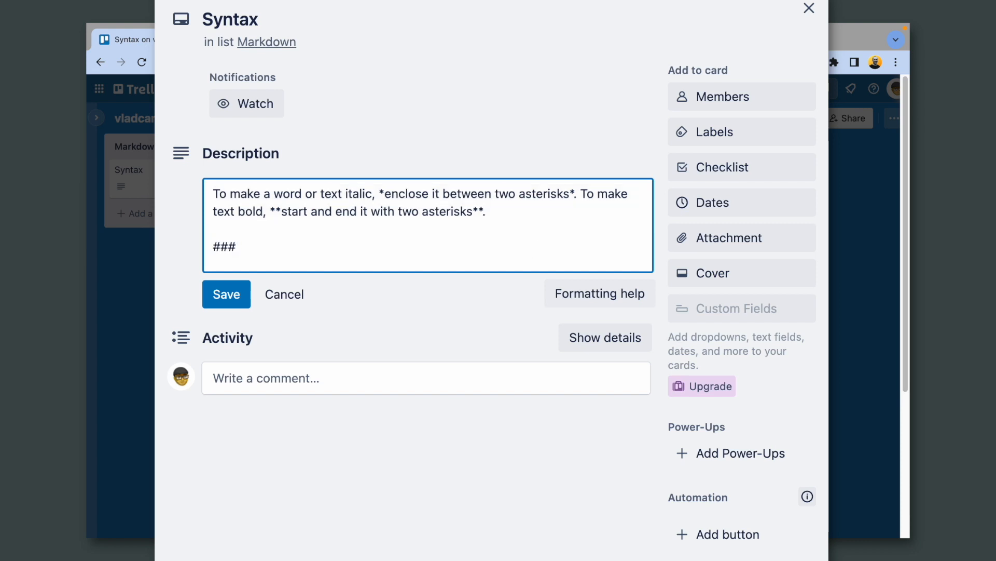
pyautogui.write('Layers')
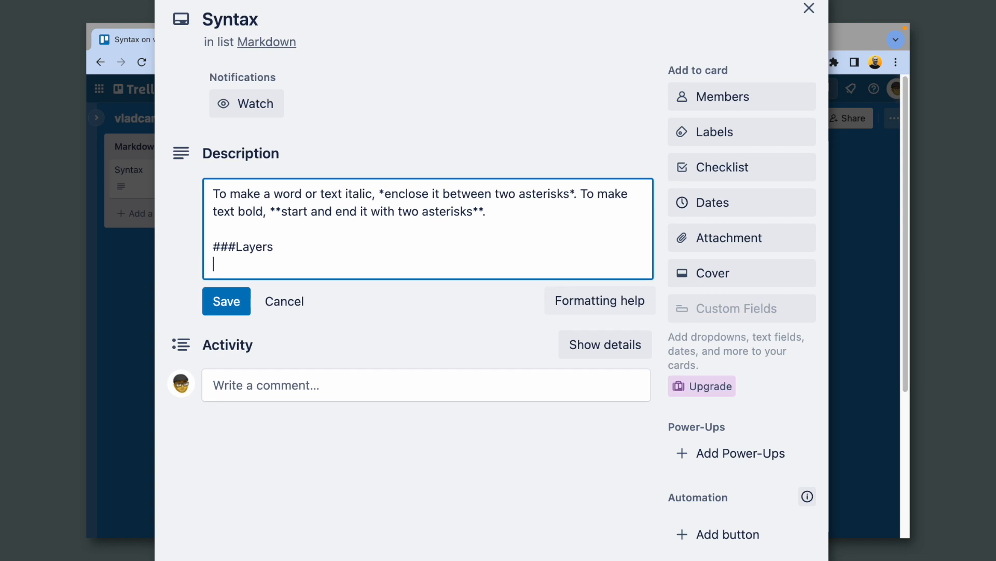
pyautogui.write('* Edit')
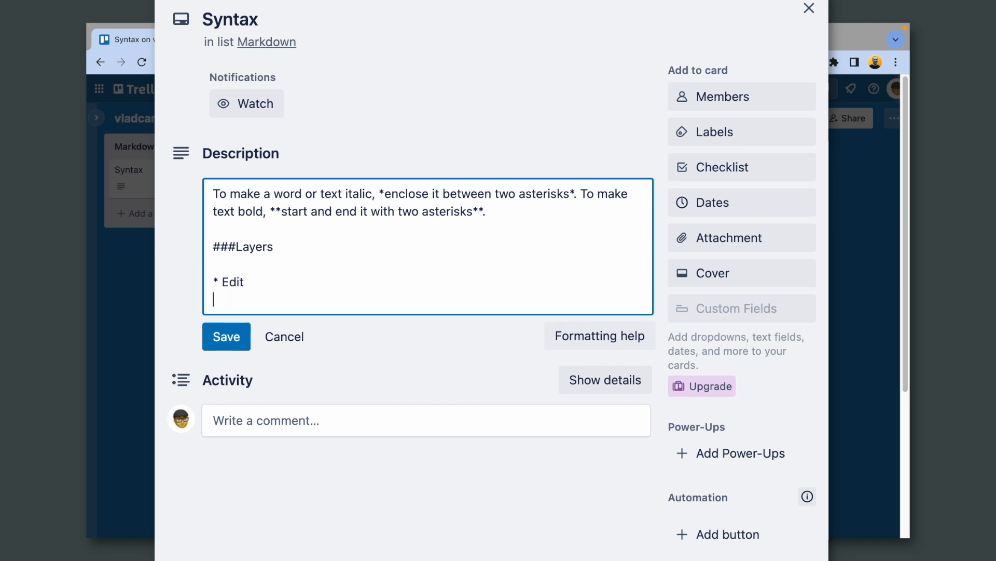
pyautogui.write('* View')
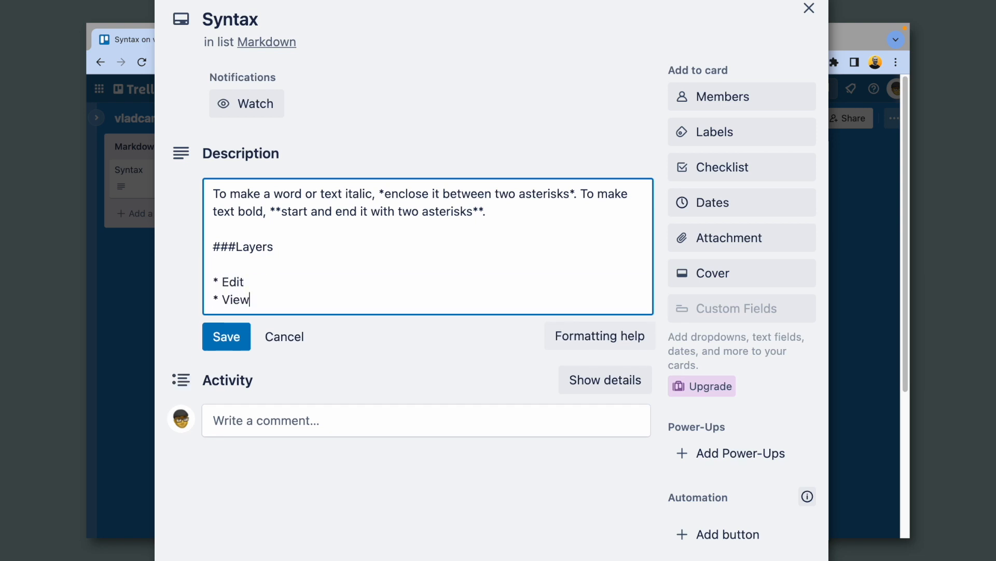
pyautogui.click(226, 337)
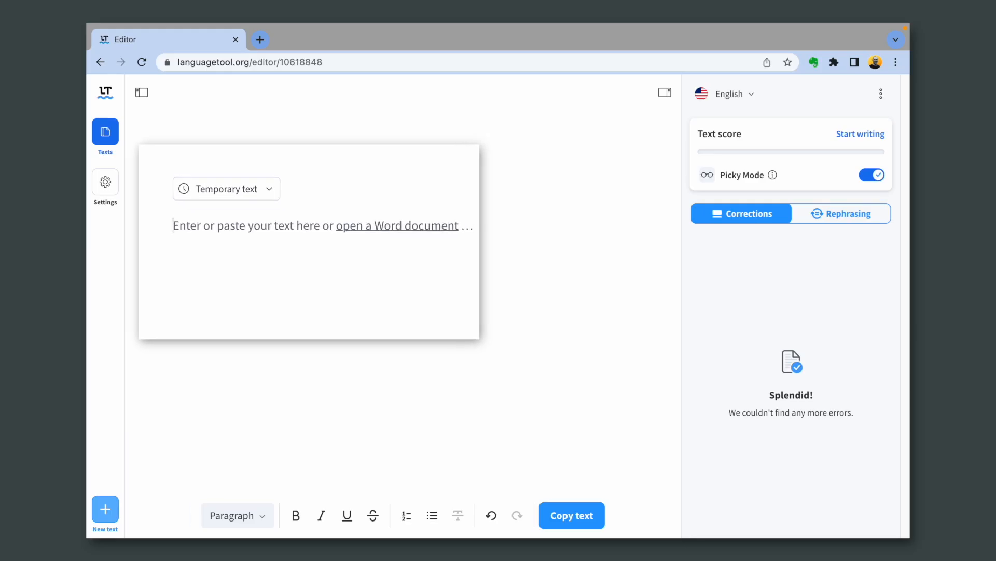
# Type 'Layers:' followed by Edit and View bullet items in the LanguageTool editor
pyautogui.write('Layers:')
pyautogui.write('Ed')
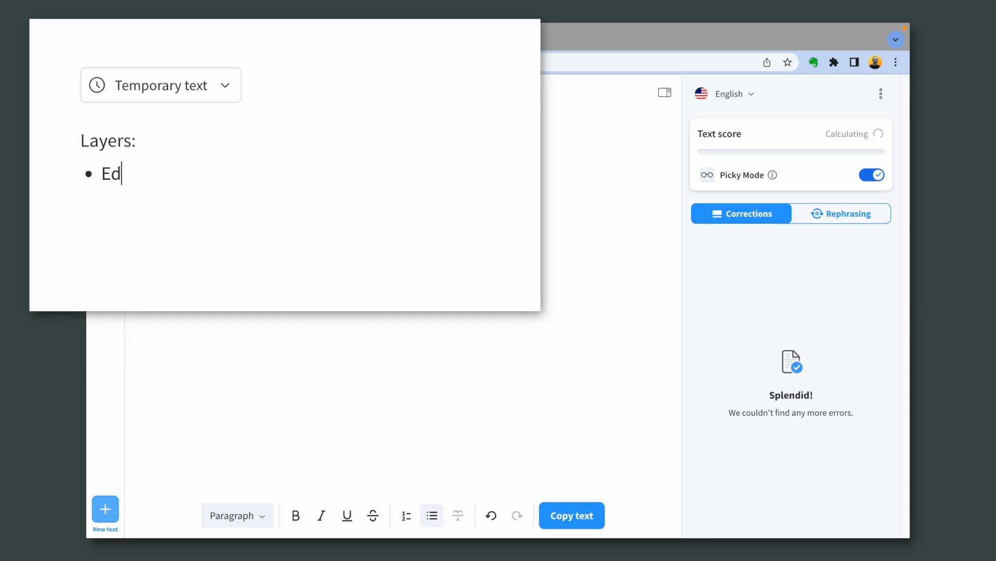
pyautogui.write('it')
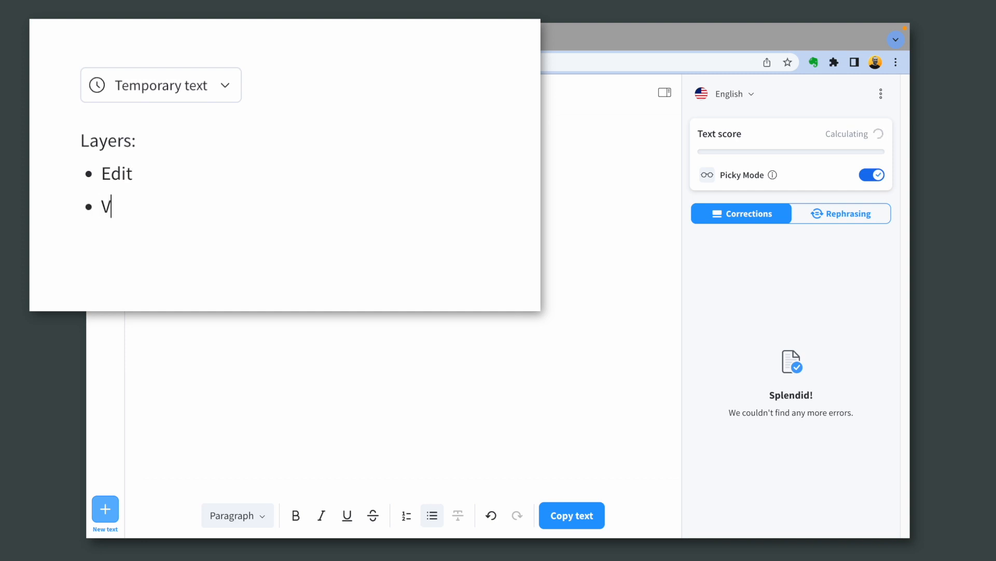
pyautogui.write('iew')
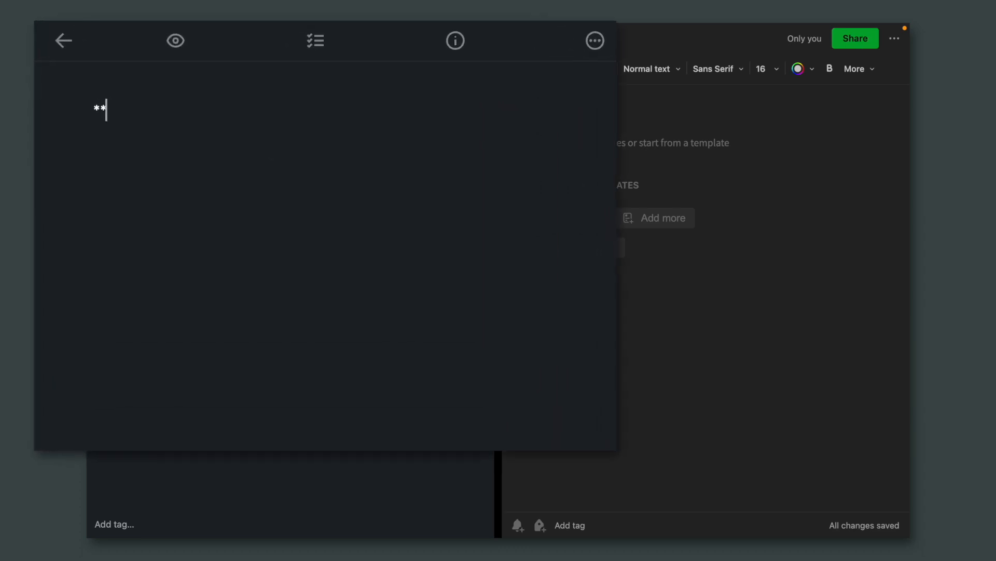
# Type the bold and italic vladcampos words using Markdown asterisks
pyautogui.write('v')
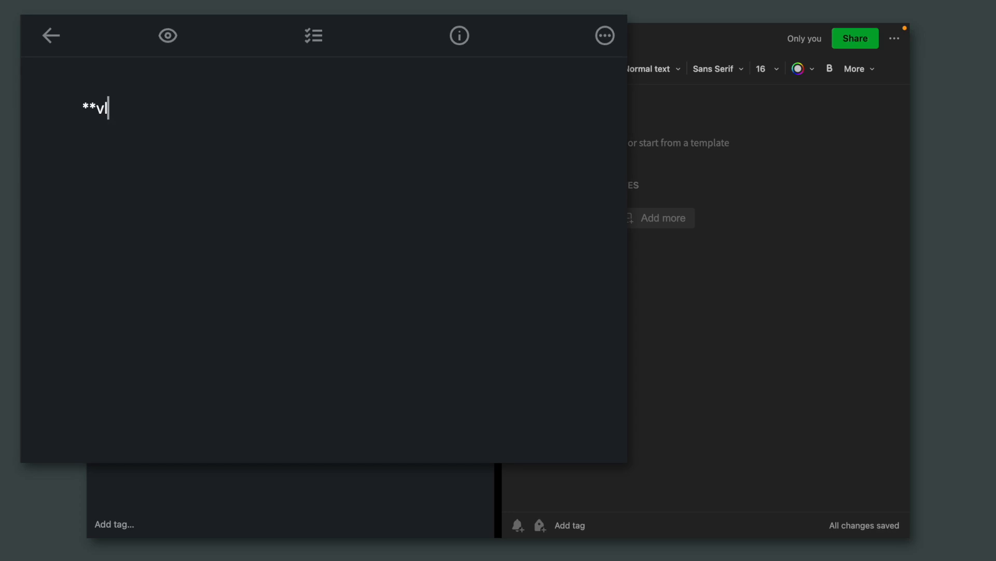
pyautogui.write('adcampos*')
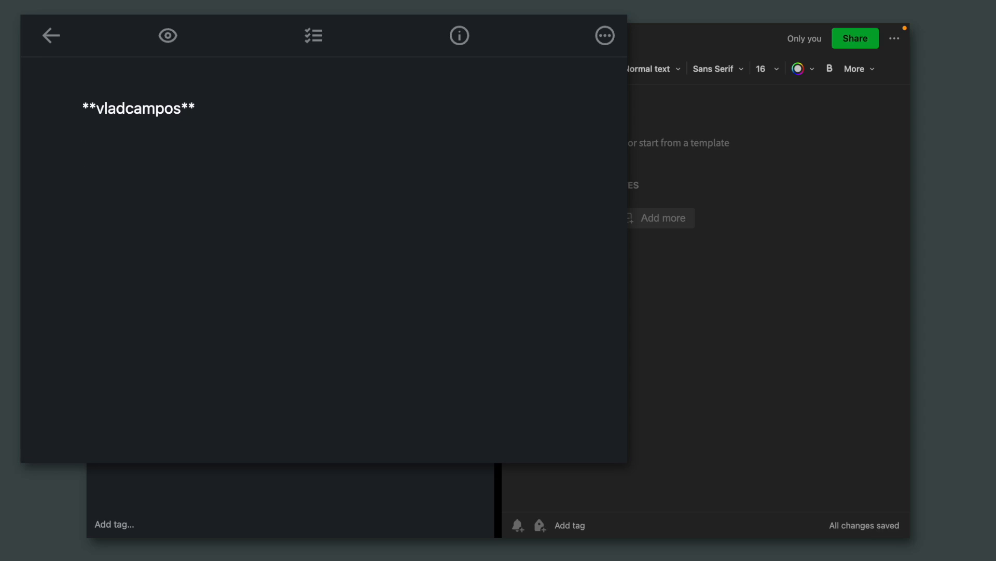
pyautogui.write('*vladcampos')
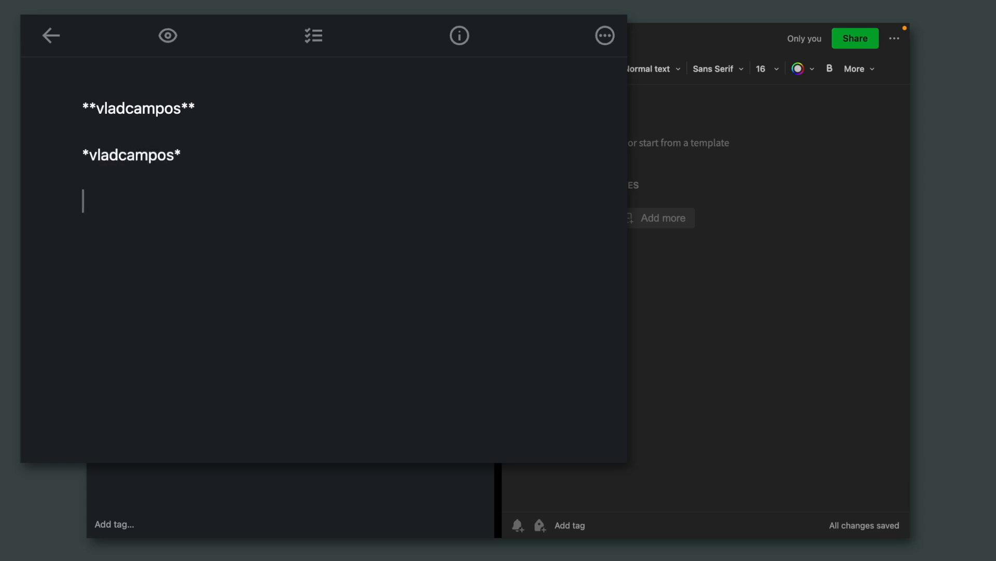
# Add a bullet list 'item 1' to 'item 3' and numbered list 'item a' to 'item c'
pyautogui.write('*')
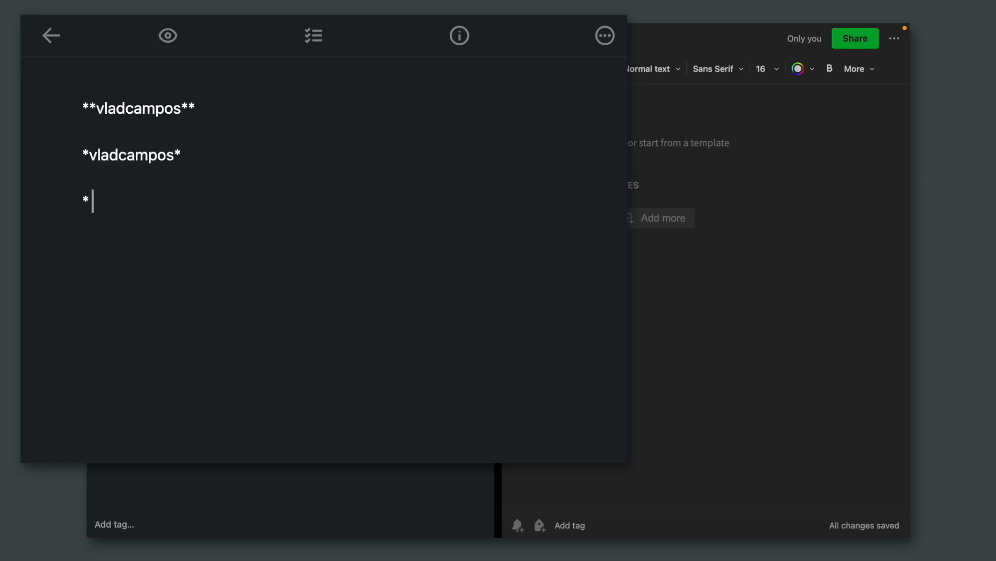
pyautogui.write('item 1')
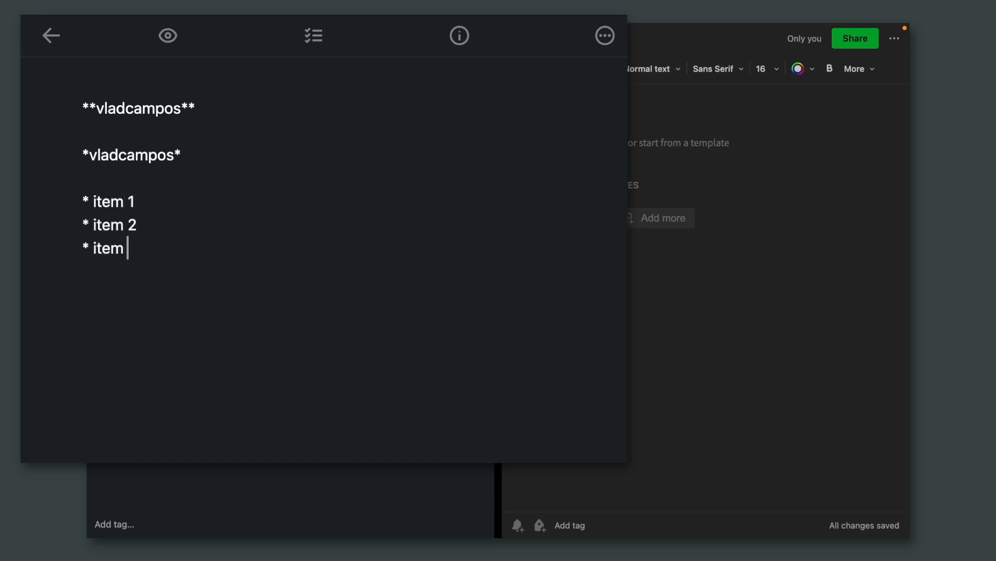
pyautogui.write('3')
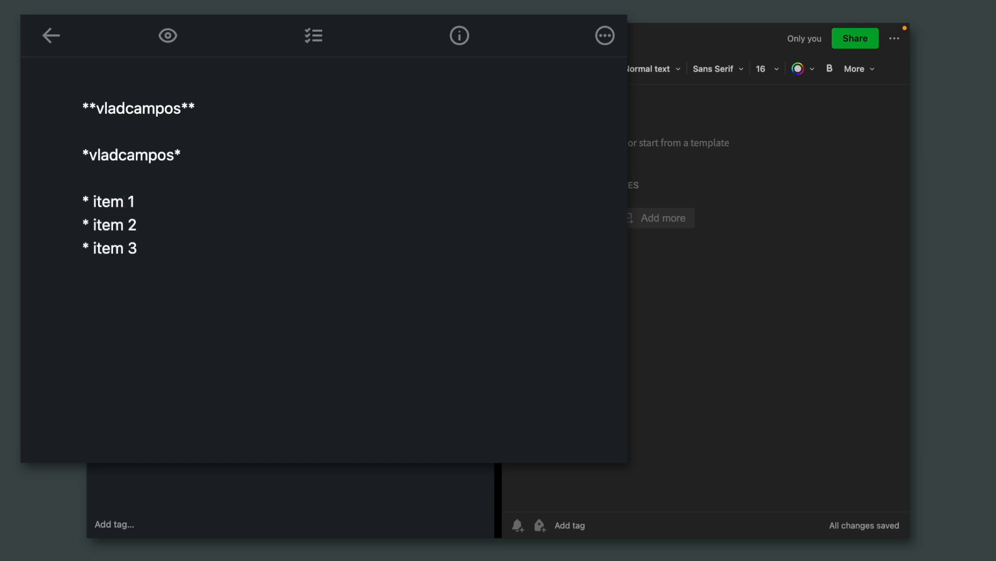
pyautogui.write('1. item a')
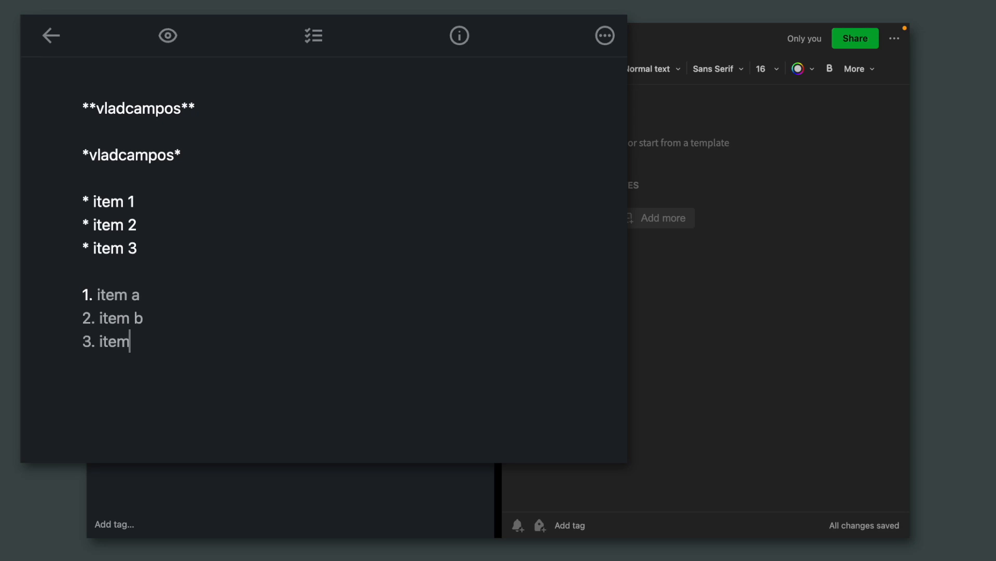
pyautogui.write('c')
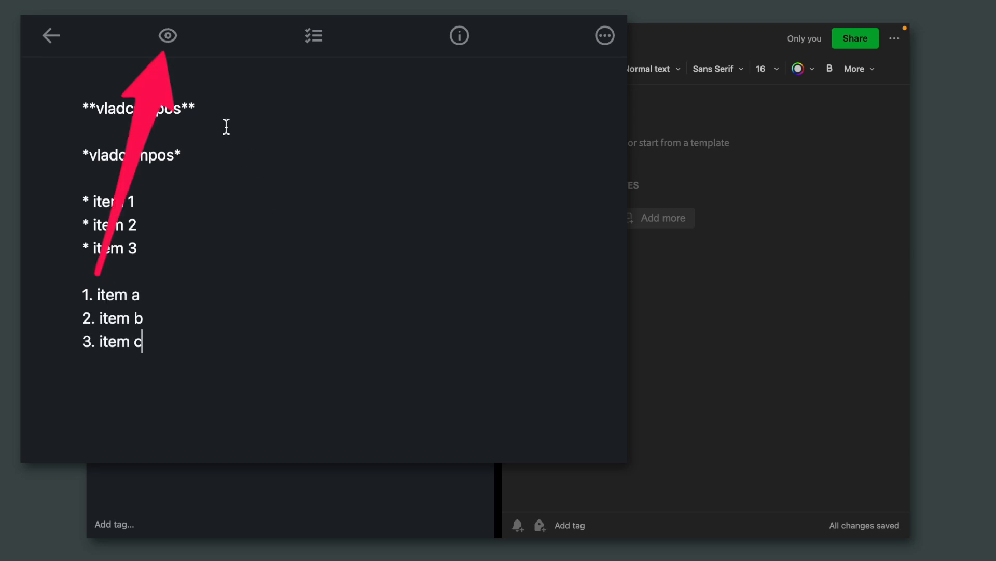
# Start an Evernote numbered list by typing '1. item'
pyautogui.click(167, 35)
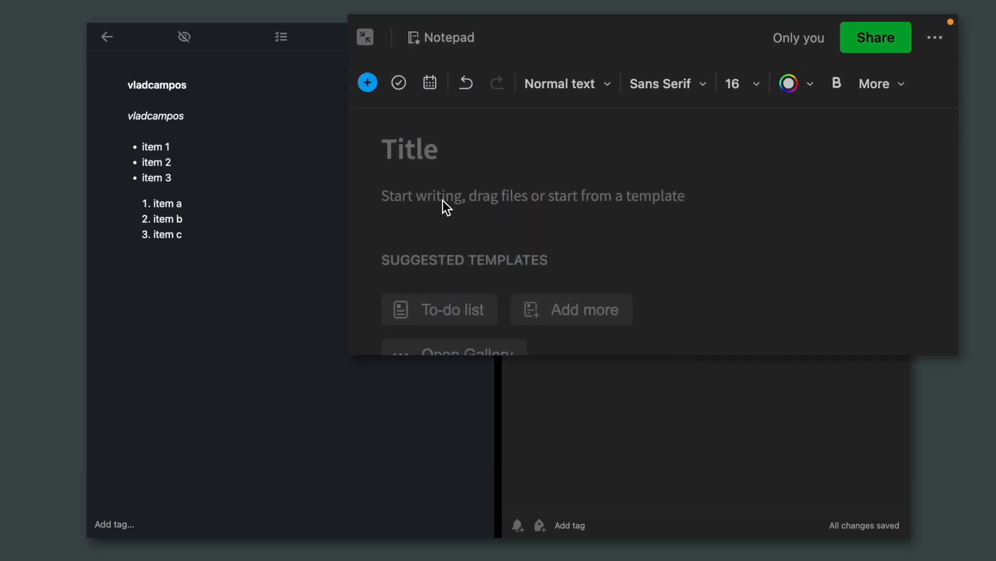
pyautogui.write('1.')
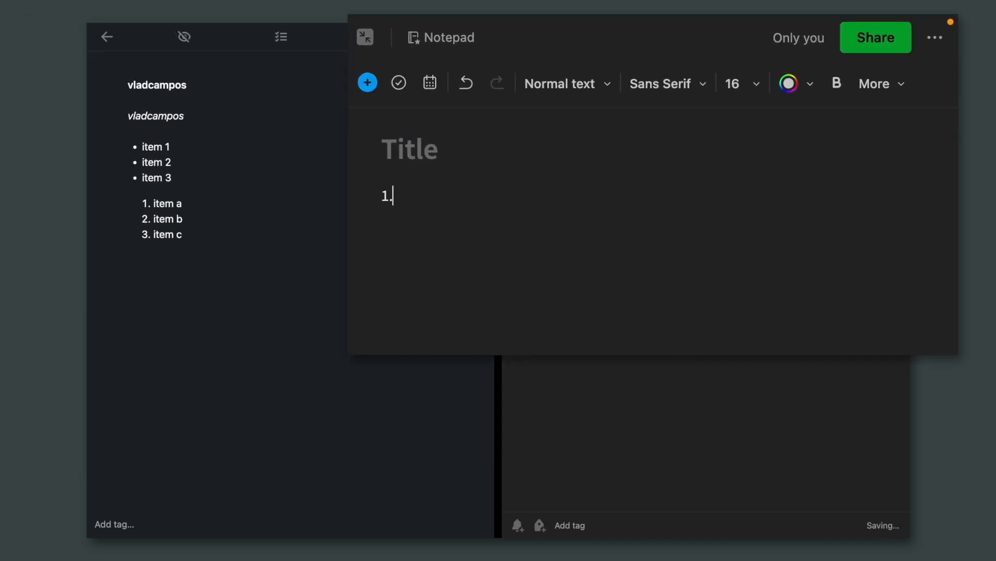
pyautogui.write('item')
pyautogui.click(290, 280)
pyautogui.write('[vladcamp')
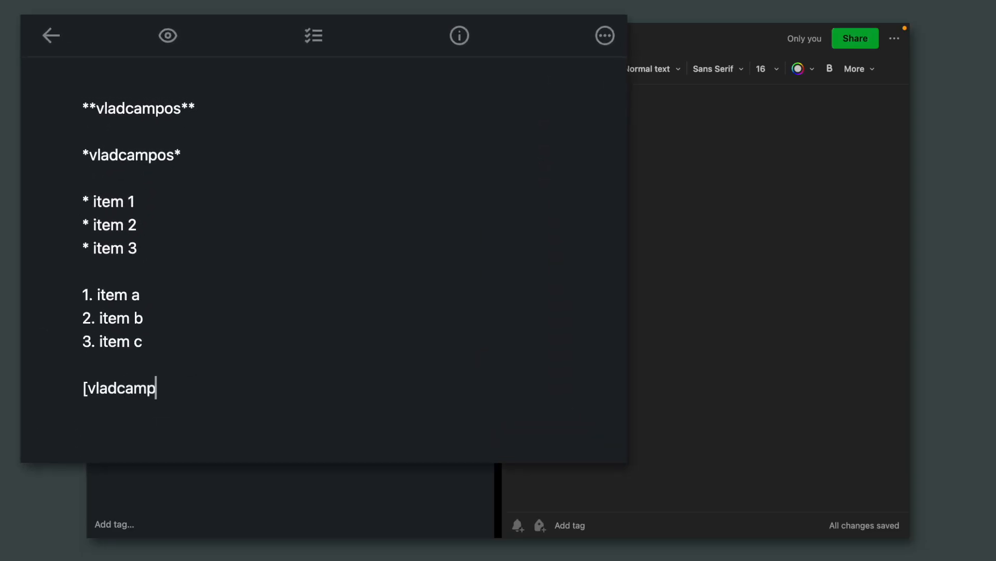
pyautogui.write('os]')
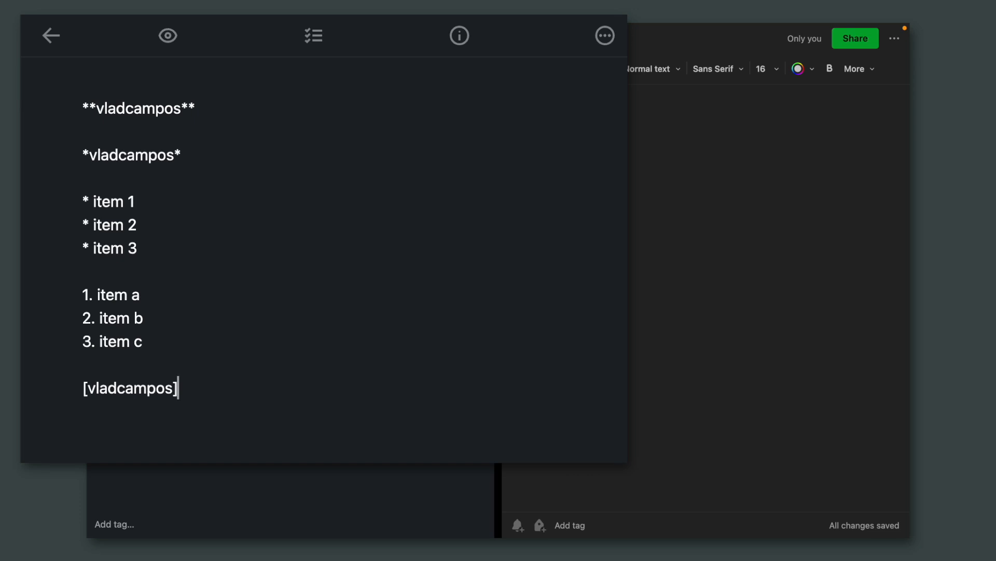
pyautogui.write('(h')
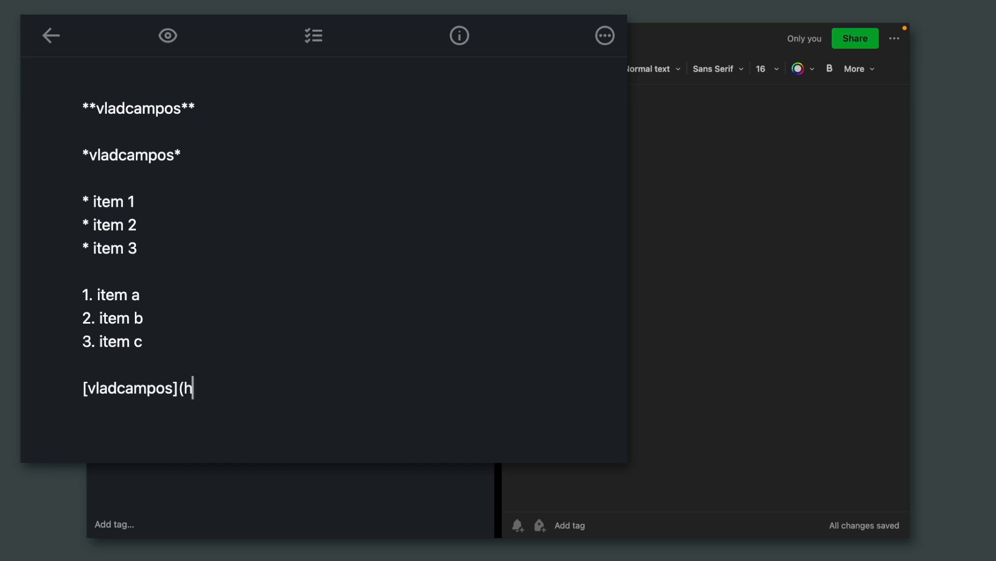
pyautogui.write('ttps://vladcampos.eu)')
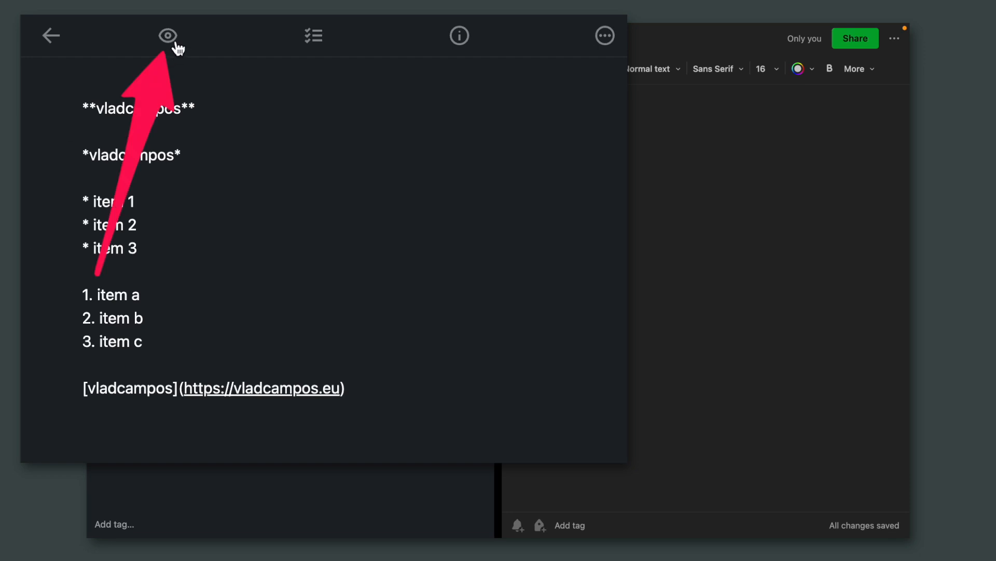
pyautogui.click(167, 36)
pyautogui.write('[vla')
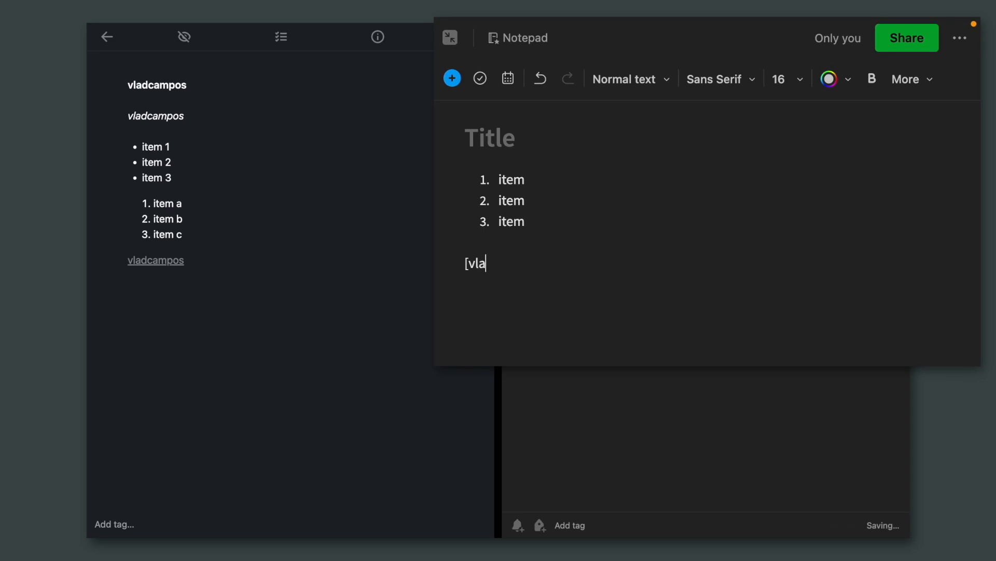
pyautogui.write('dcampos](https://vladcampos.eu)')
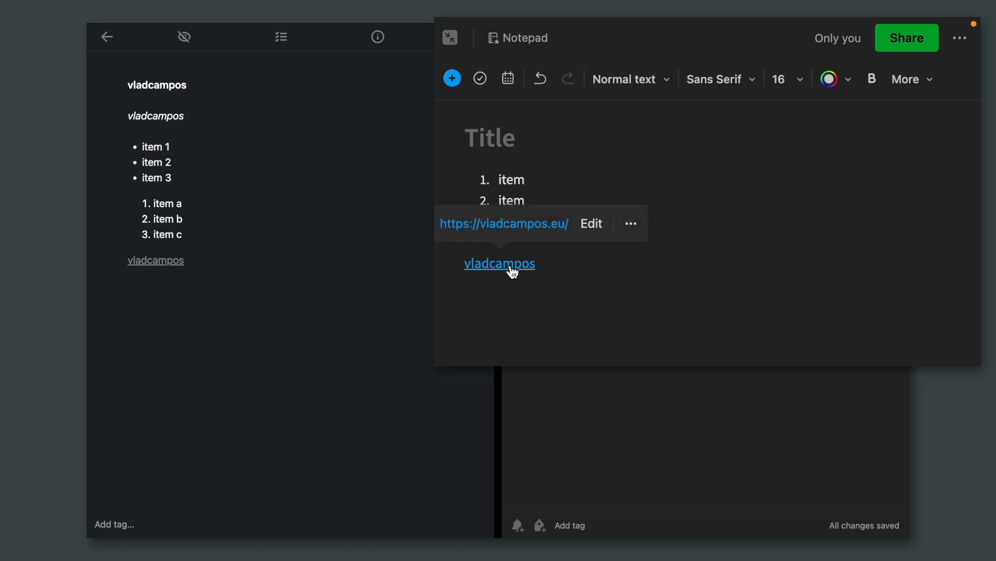
pyautogui.moveTo(591, 223)
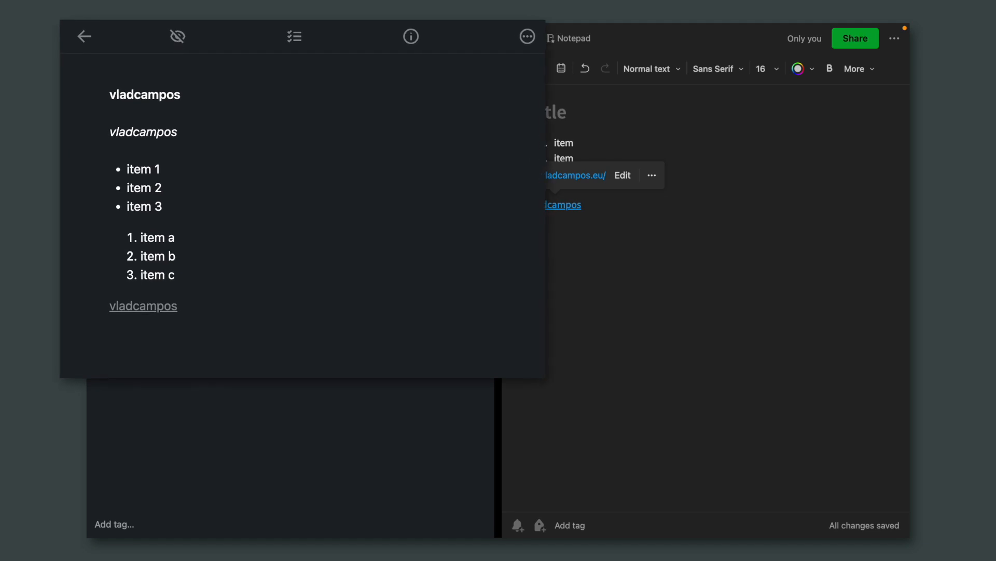
pyautogui.click(176, 37)
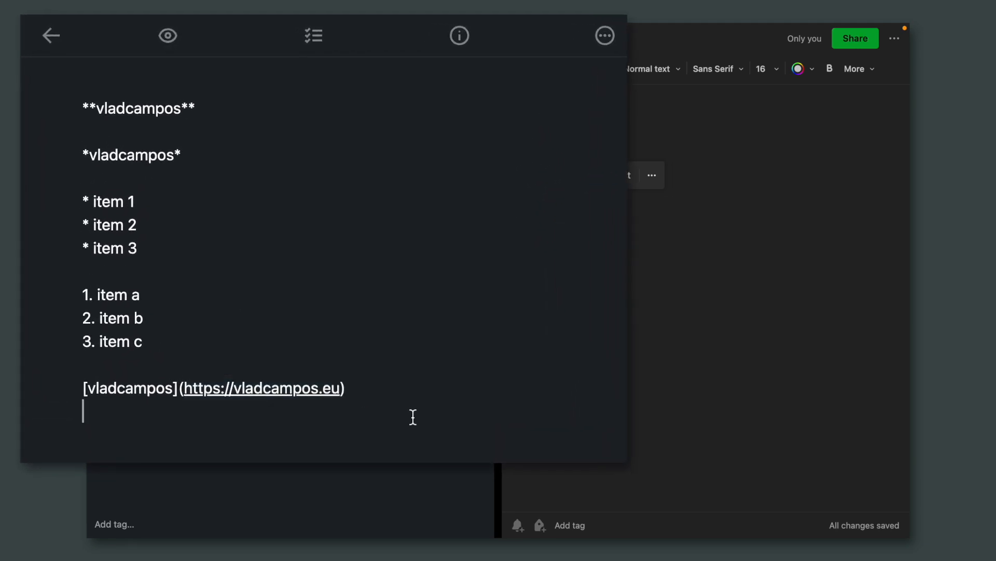
pyautogui.press('Backspace')
pyautogui.write('com')
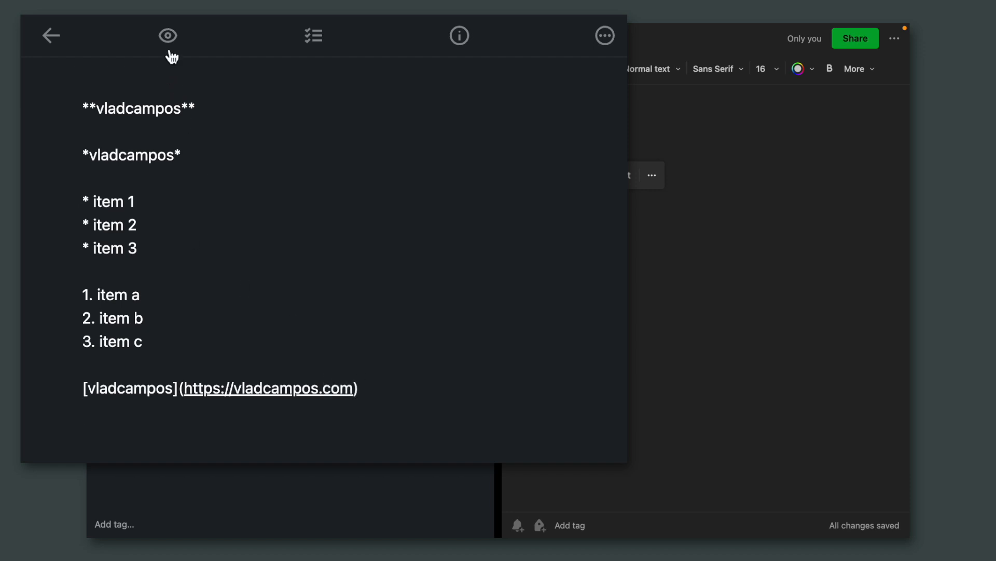
pyautogui.click(167, 36)
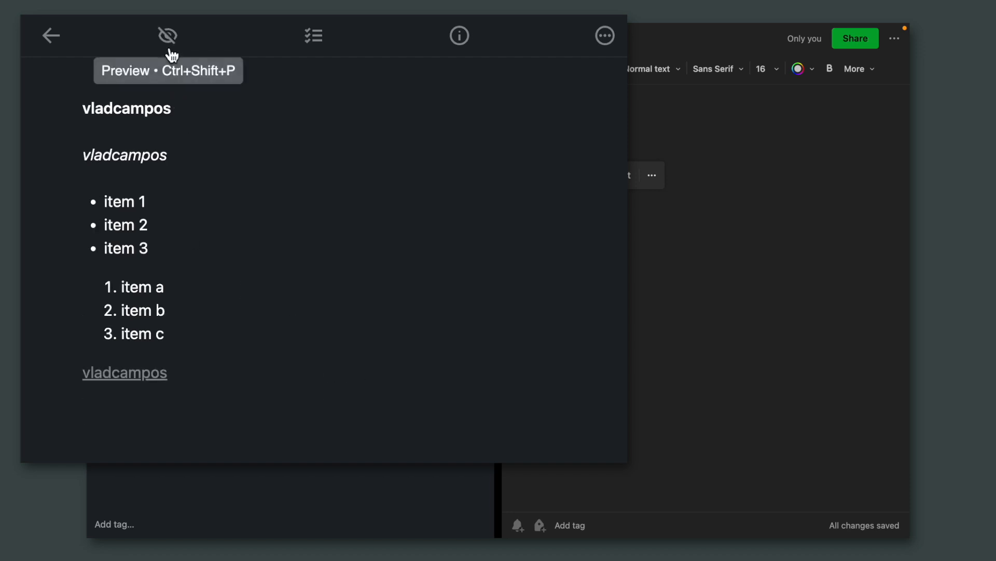
pyautogui.click(166, 35)
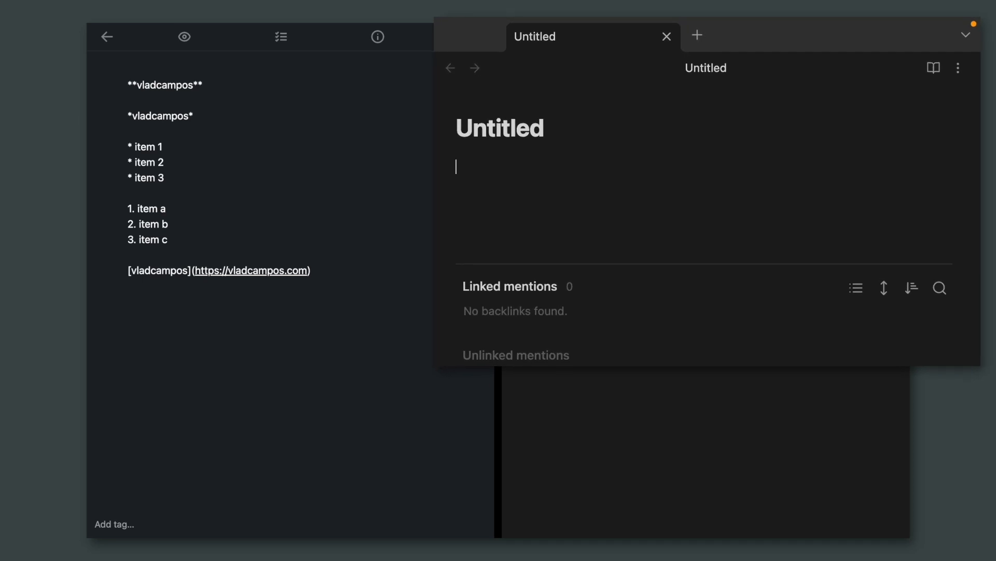
# Type **vladcampos** and *vladcampos* lines, then check reading view and return to editing
pyautogui.write('**')
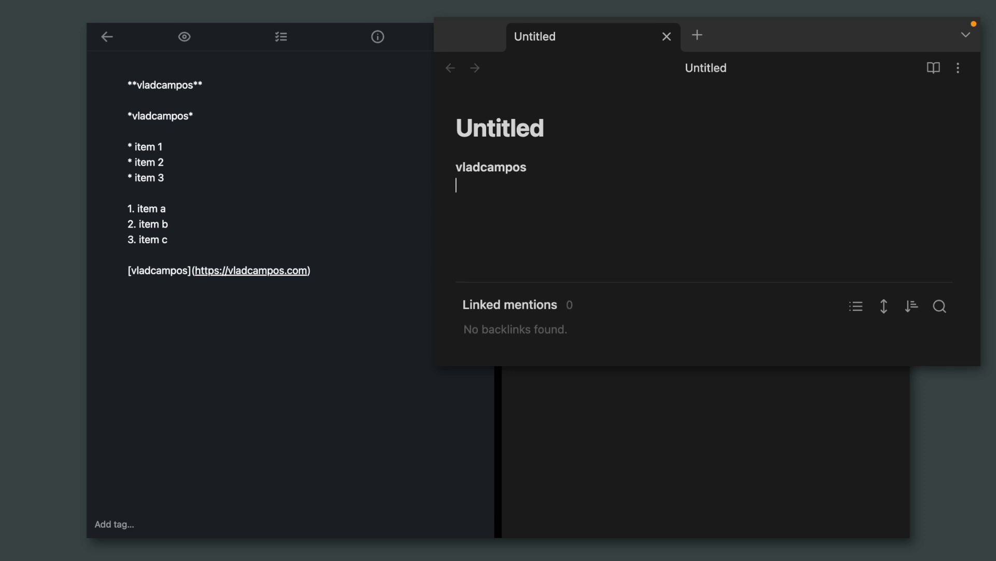
pyautogui.write('*')
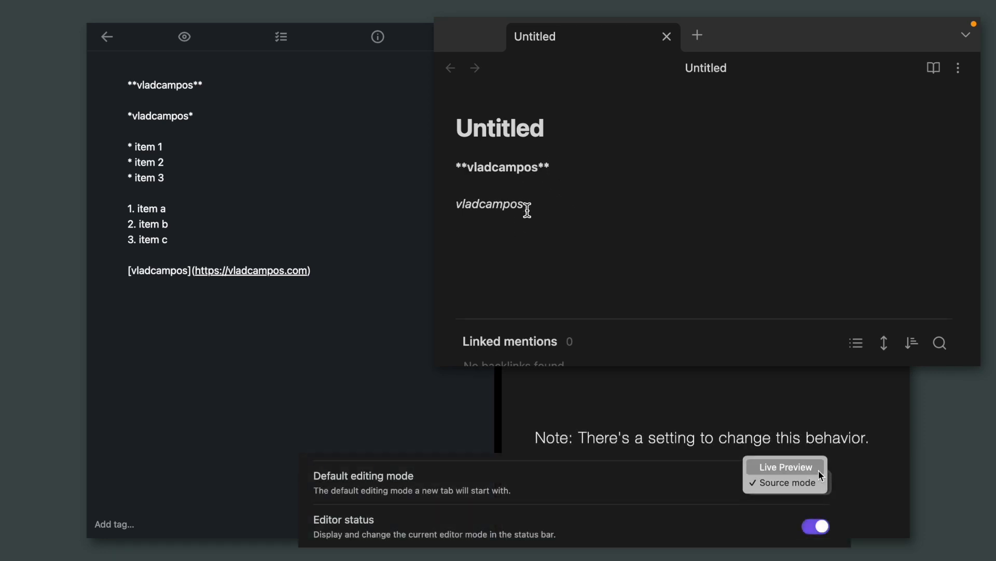
pyautogui.click(785, 467)
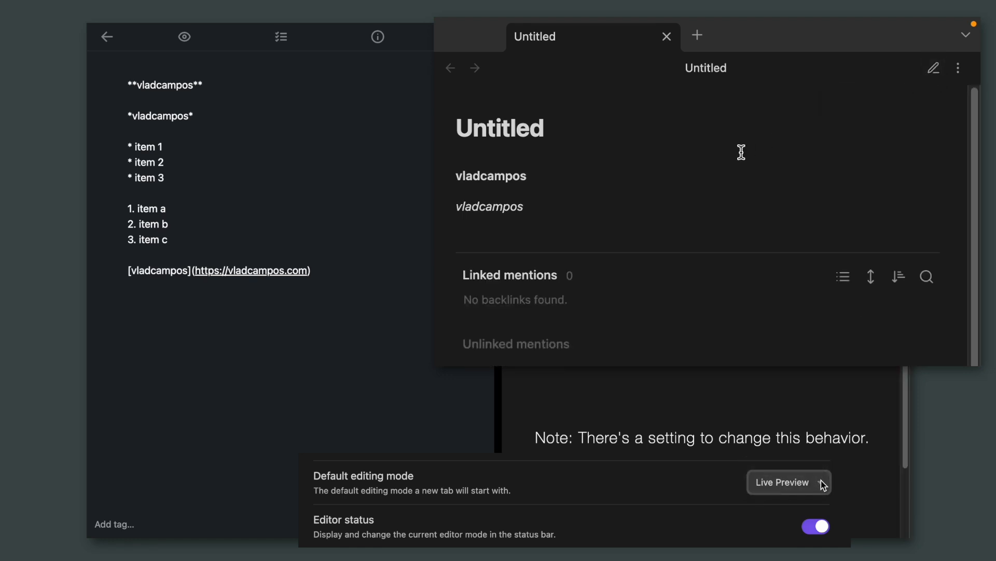
pyautogui.click(789, 482)
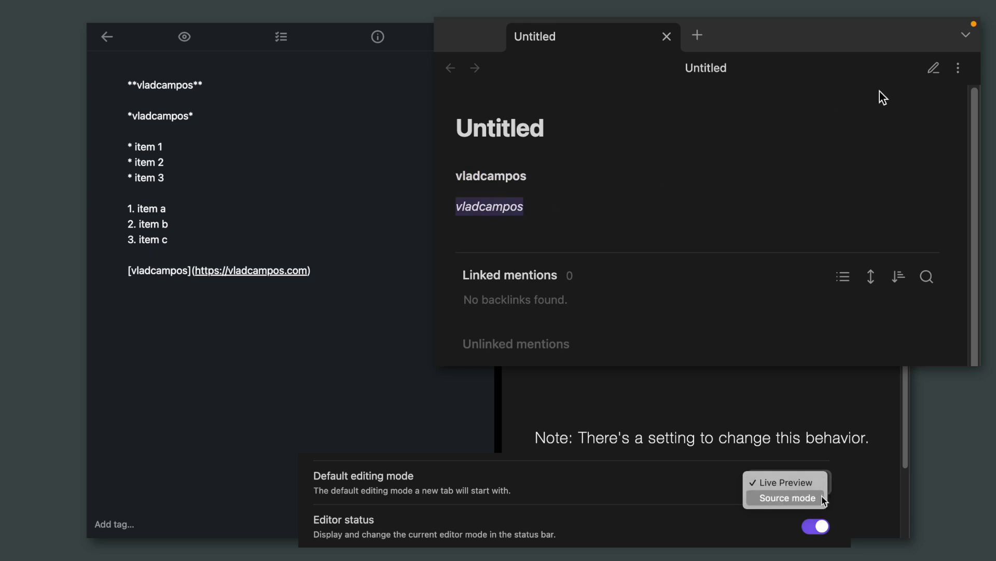
pyautogui.click(787, 497)
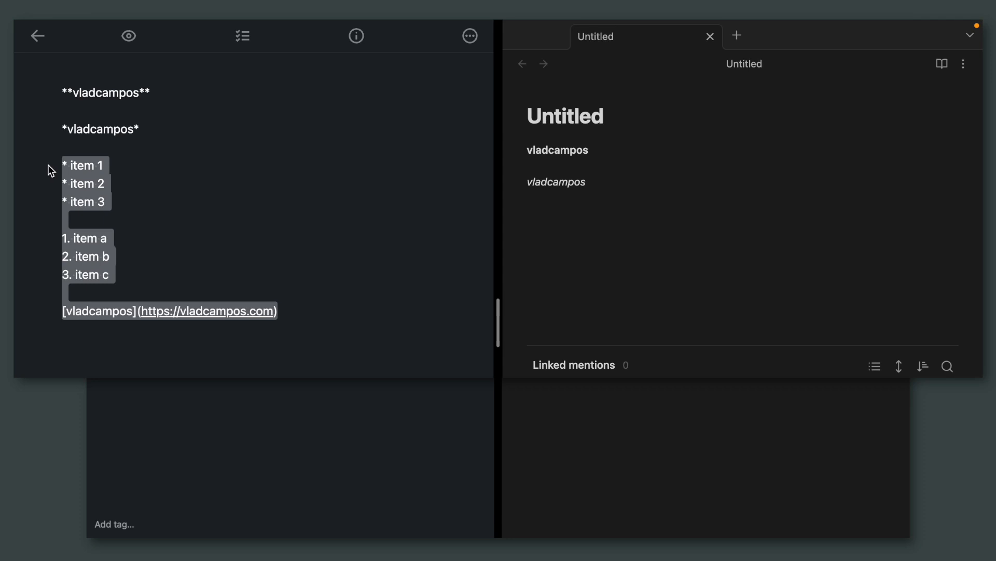
pyautogui.moveTo(651, 179)
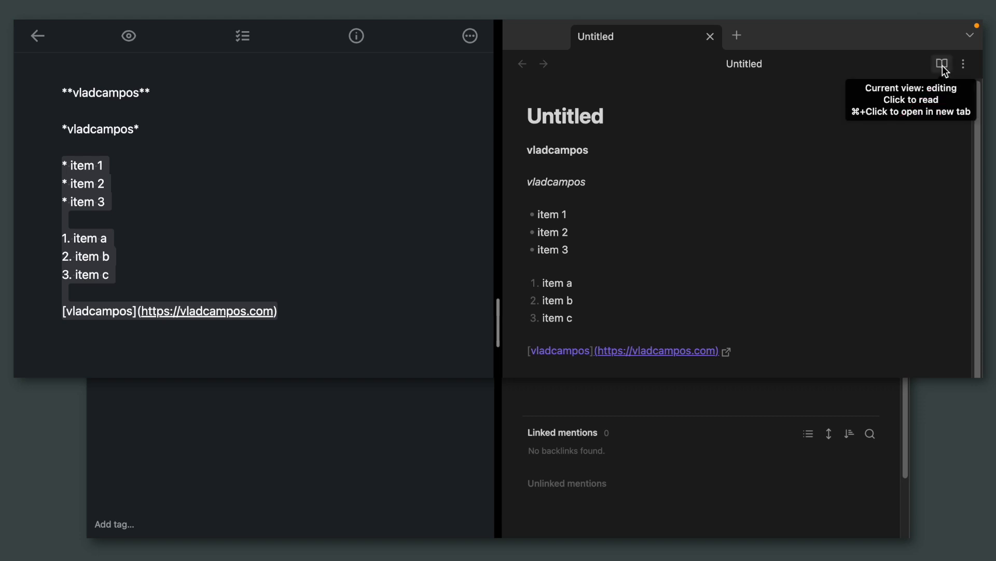
# View the pasted bullet list, numbered list and vladcampos link in Obsidian's reading view
pyautogui.click(942, 64)
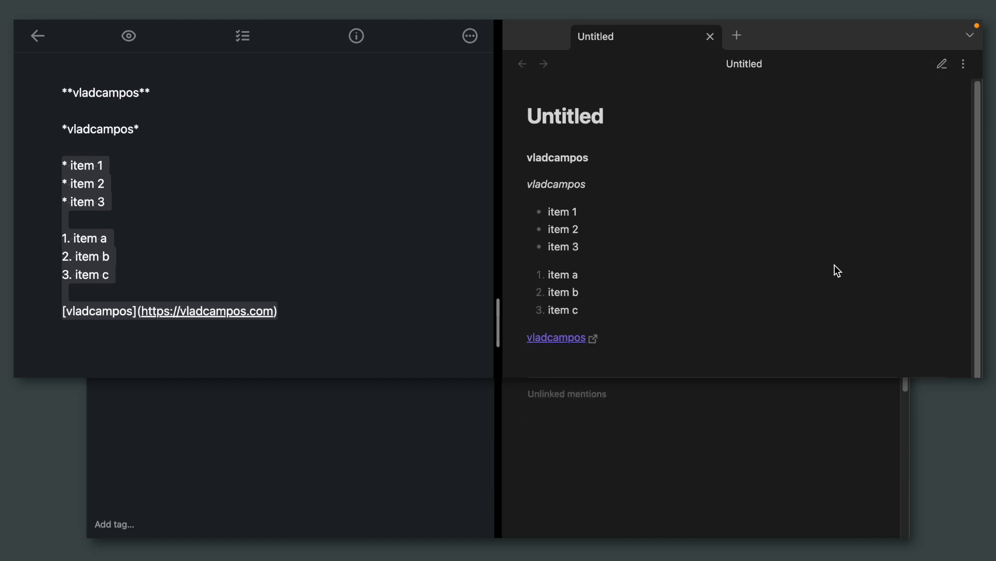